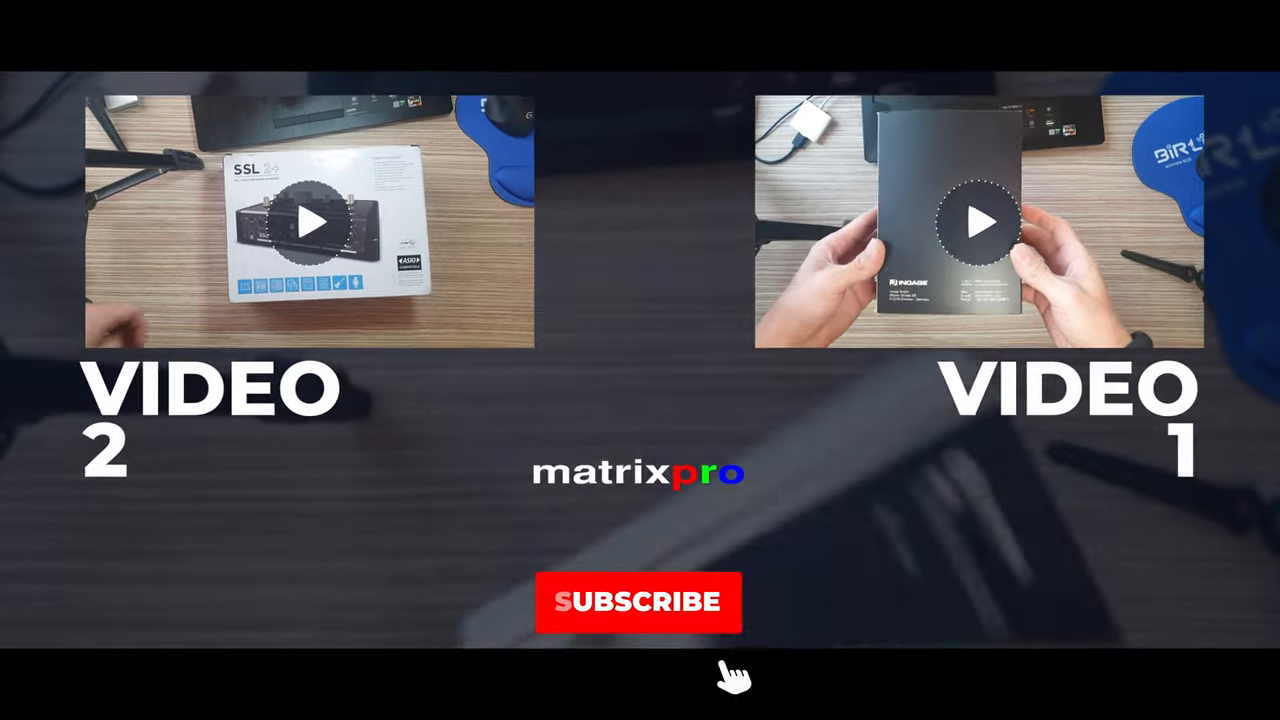
left_click(640, 602)
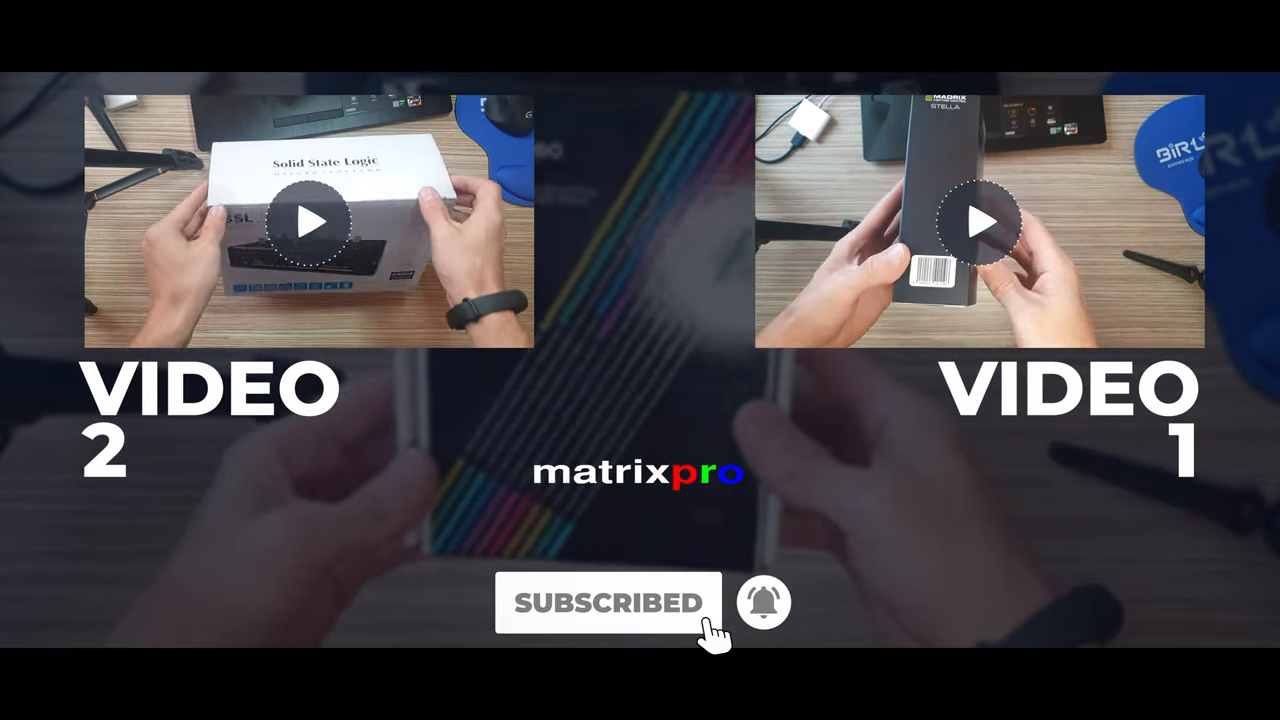